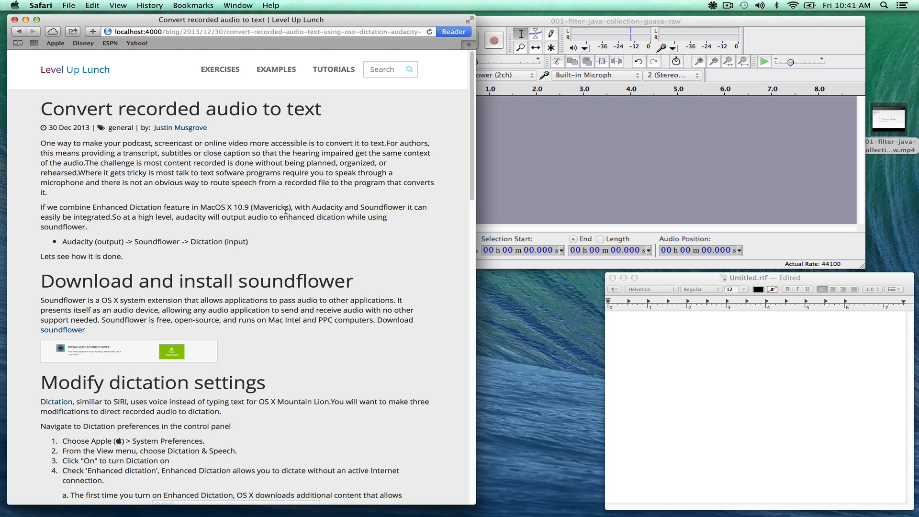
Step: Launch System Preferences from the Apple menu to show all preference panes
click(14, 5)
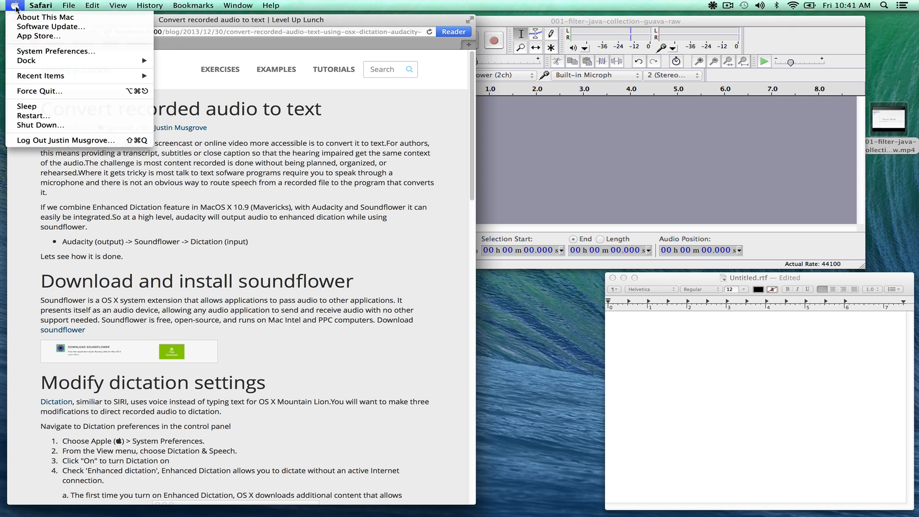
click(55, 51)
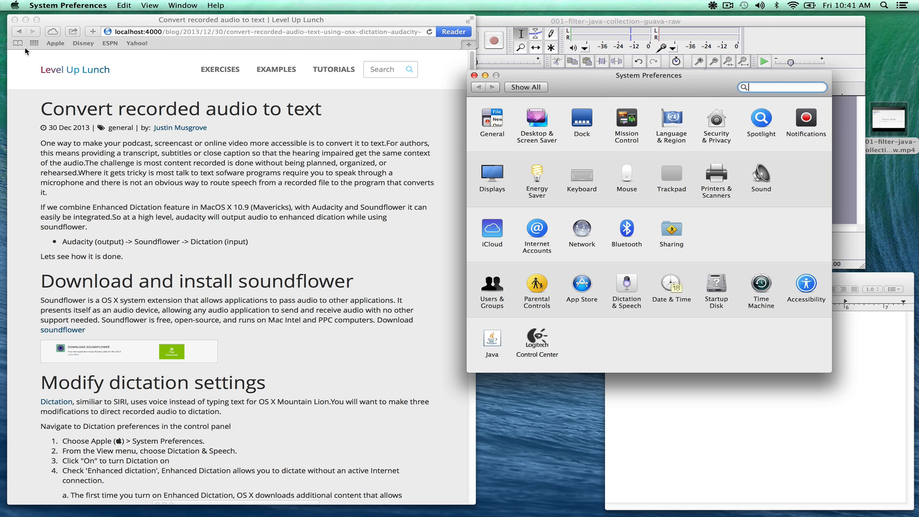
mouse_move(630, 287)
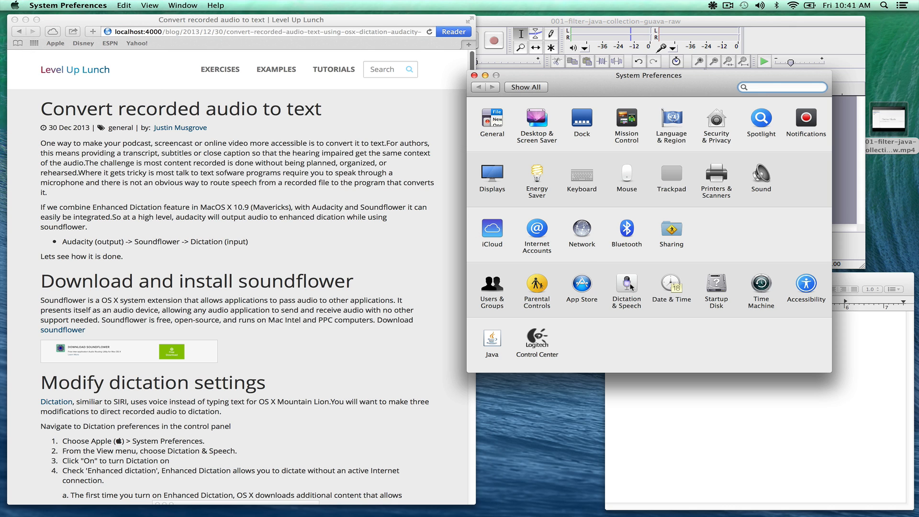
Step: In Dictation & Speech, keep Dictation and Enhanced Dictation on with Soundflower (2ch) as input
click(626, 286)
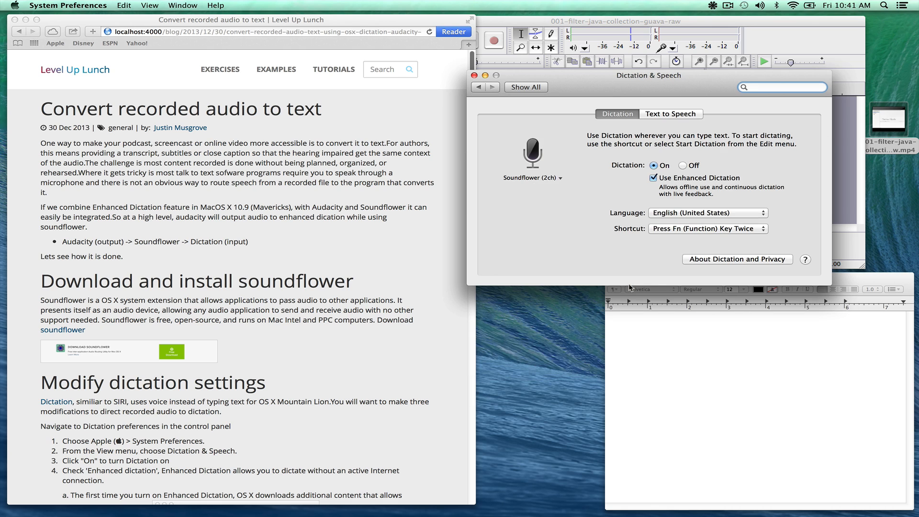
click(782, 87)
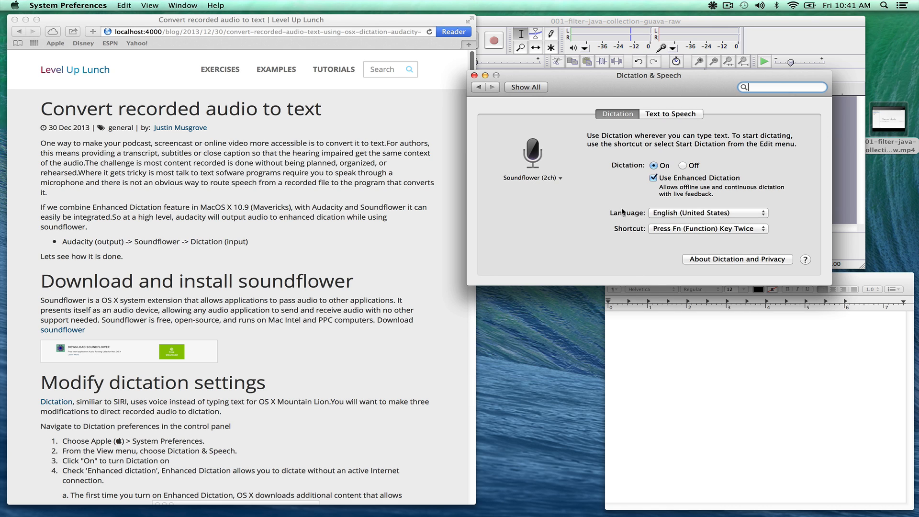
mouse_move(623, 170)
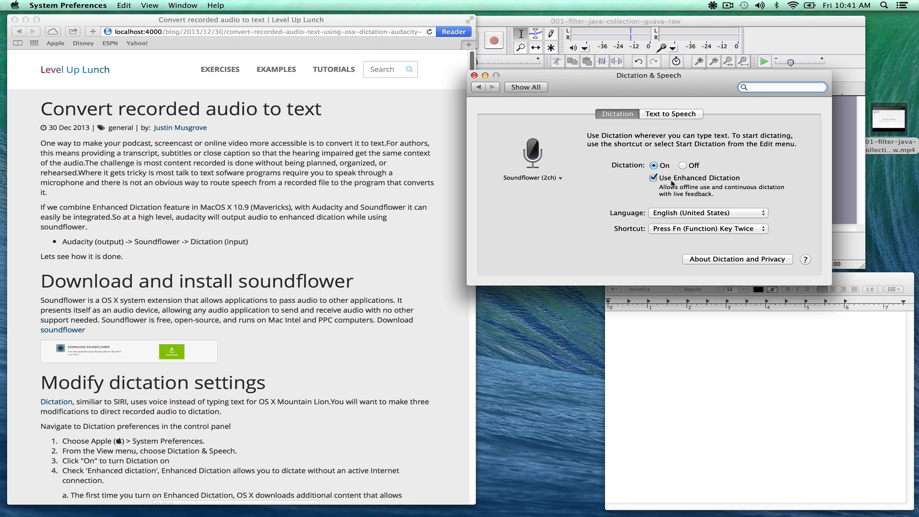
mouse_move(719, 187)
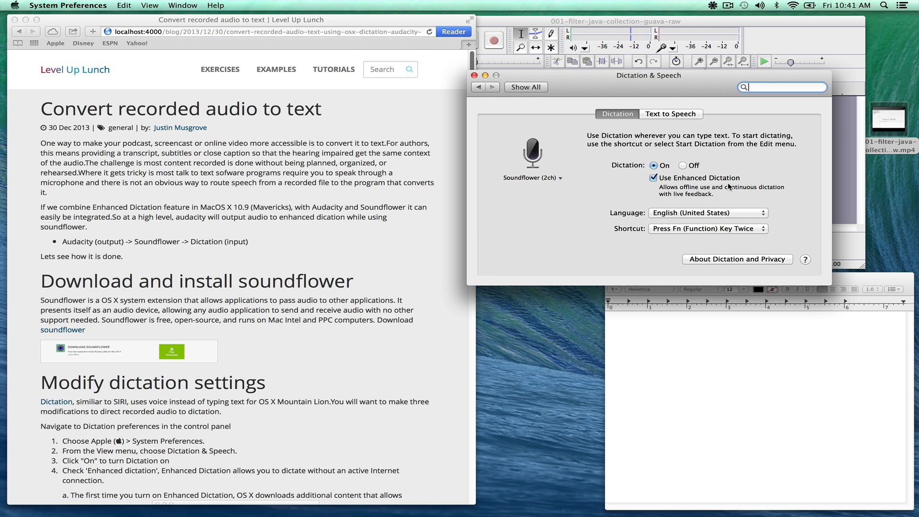
click(530, 178)
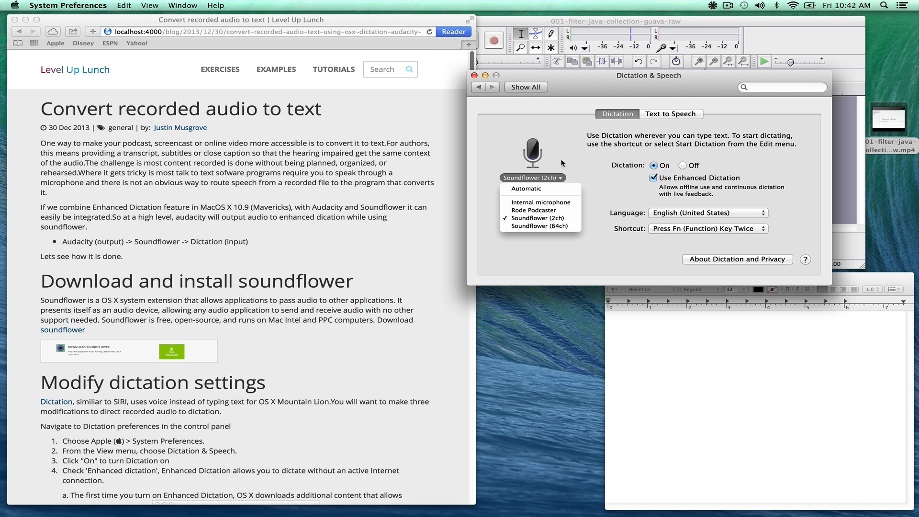
click(524, 87)
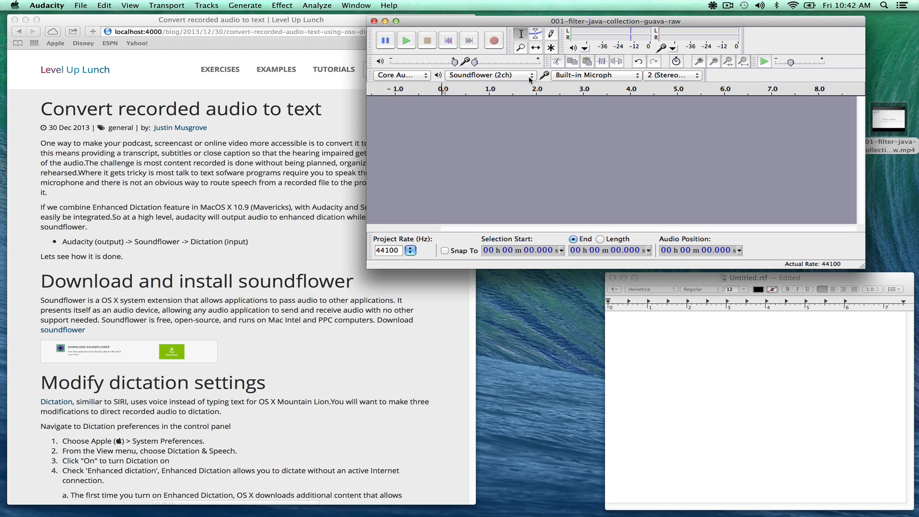
Step: Set Audacity's playback output device to Soundflower (2ch)
click(489, 75)
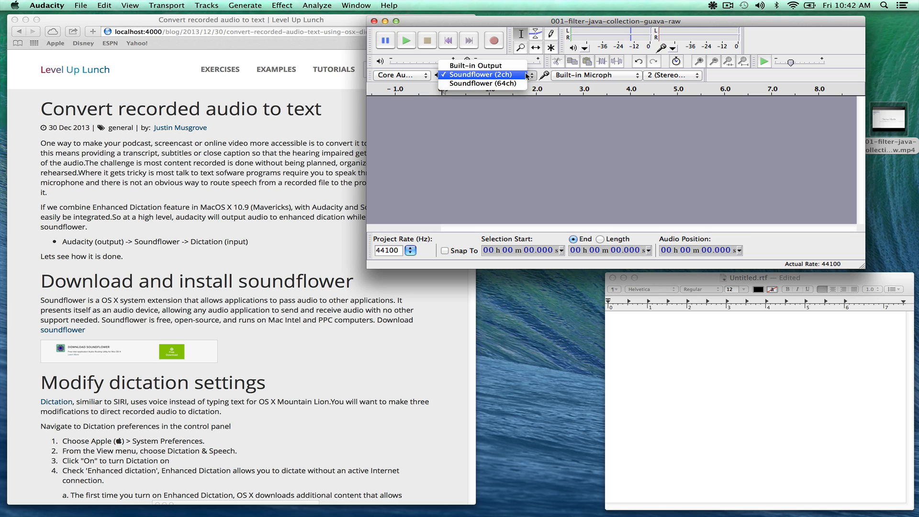
click(480, 75)
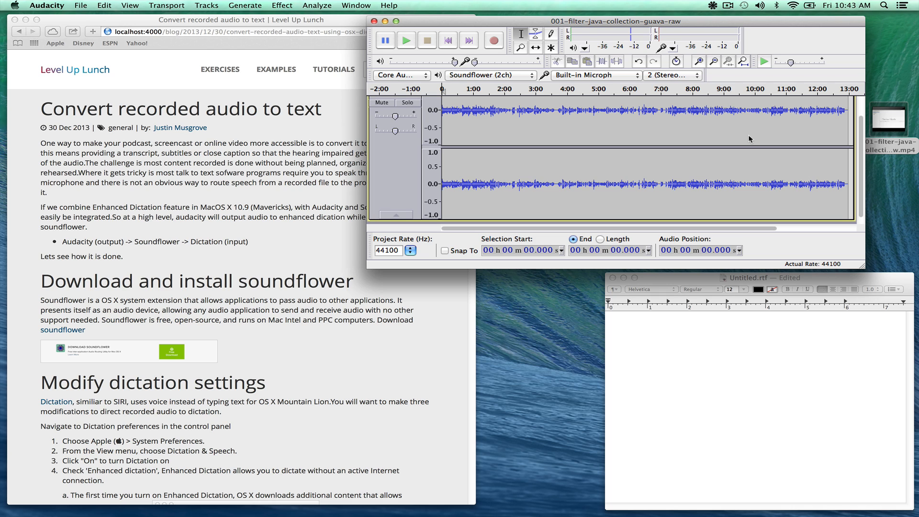
mouse_move(679, 116)
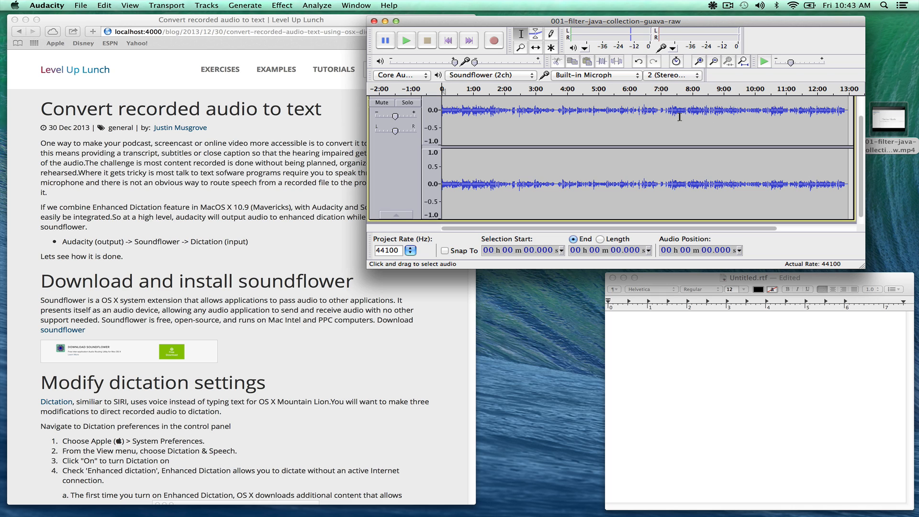
mouse_move(405, 40)
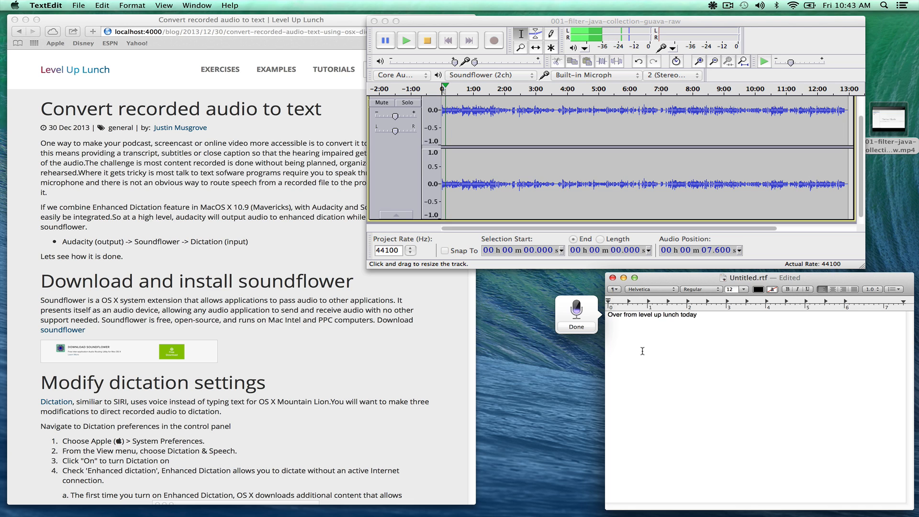
Step: Let Enhanced Dictation transcribe the playing intro about filtering collections and US states into TextEdit
text(we are going talk about filtering a collection so often you get data from)
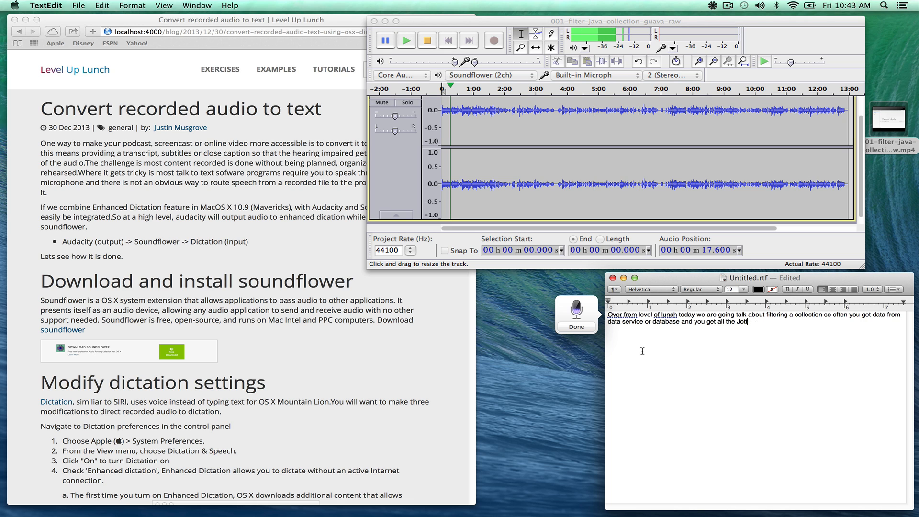
text(objects and you want to kind of filter them down you wil)
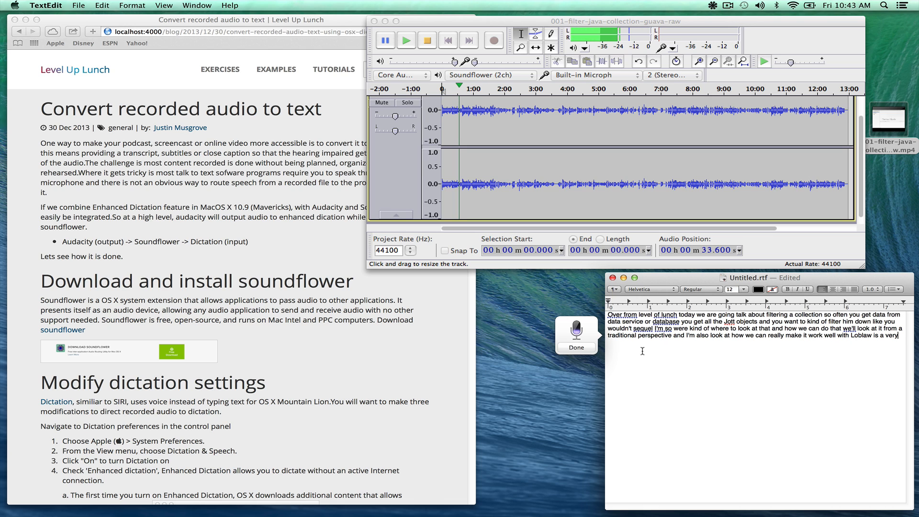
text(interesting and how they have a great kind of utility)
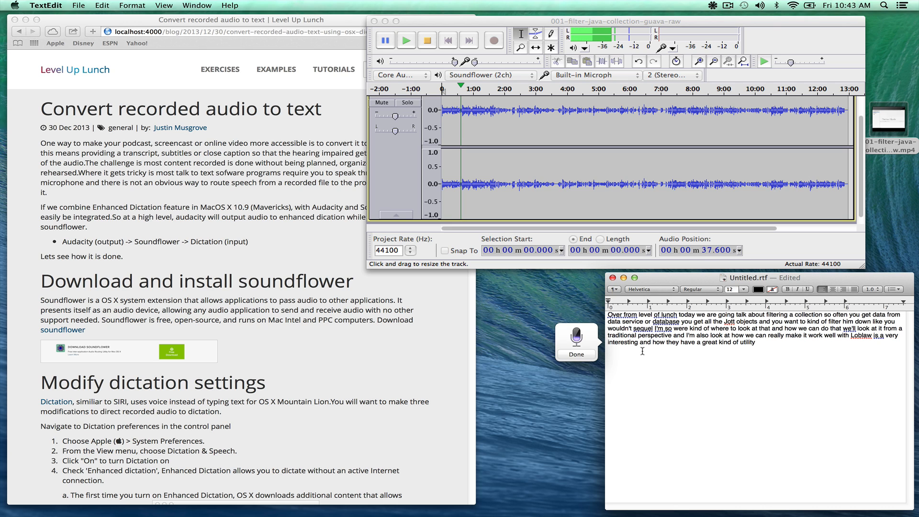
text(pieces to help us filter down collections)
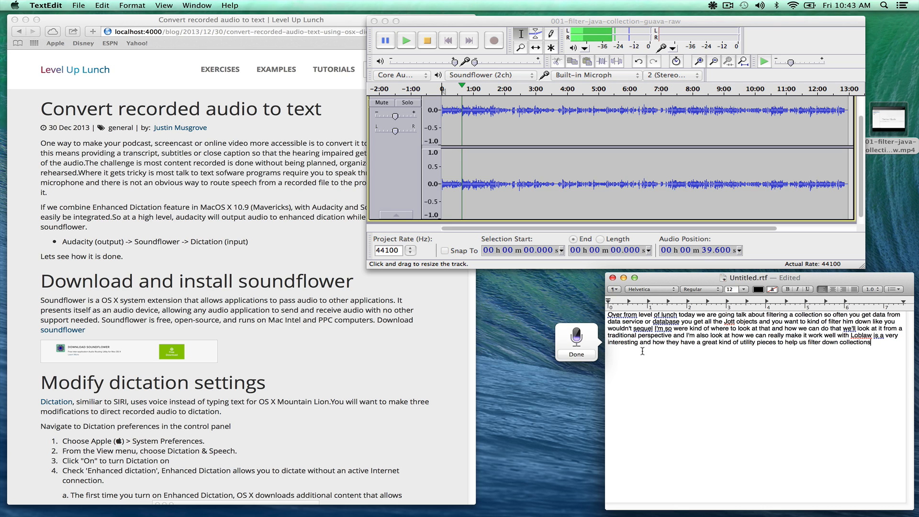
text(and)
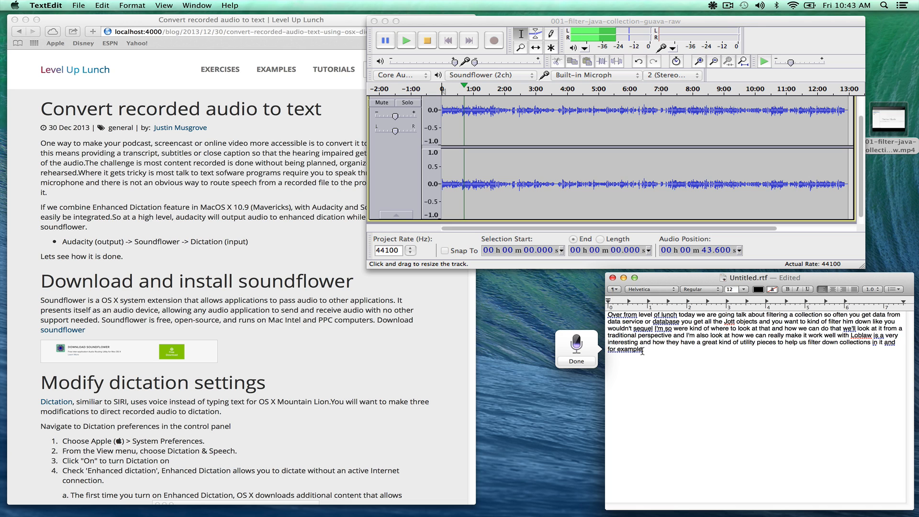
text(we're to look at states we)
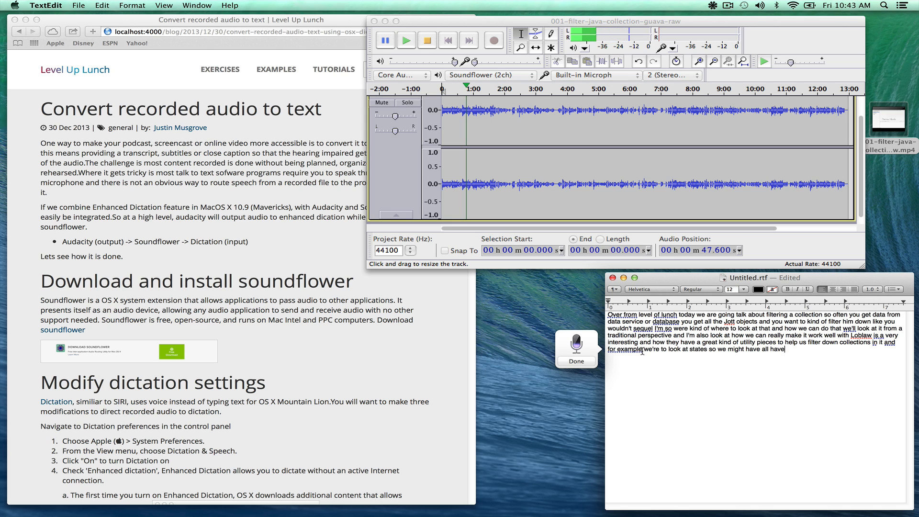
text(fifty states in United States and we)
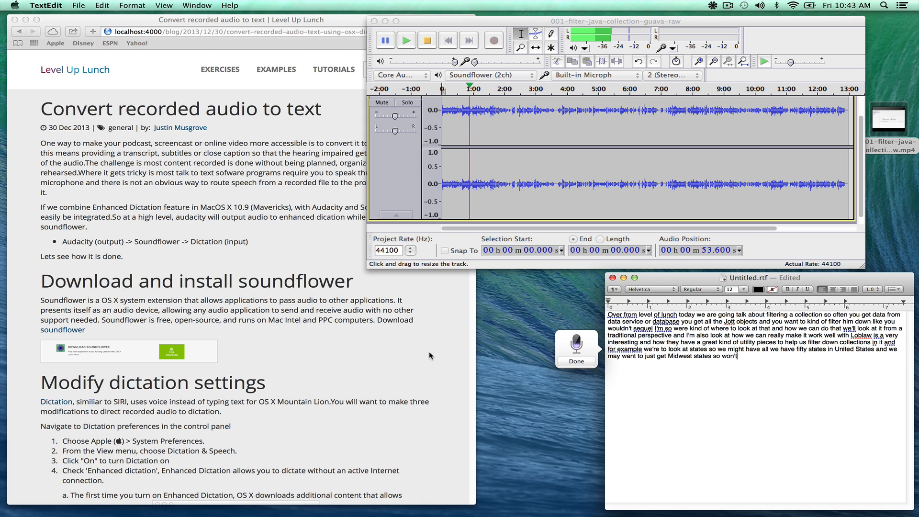
text(pray to state object and then we'll create a take)
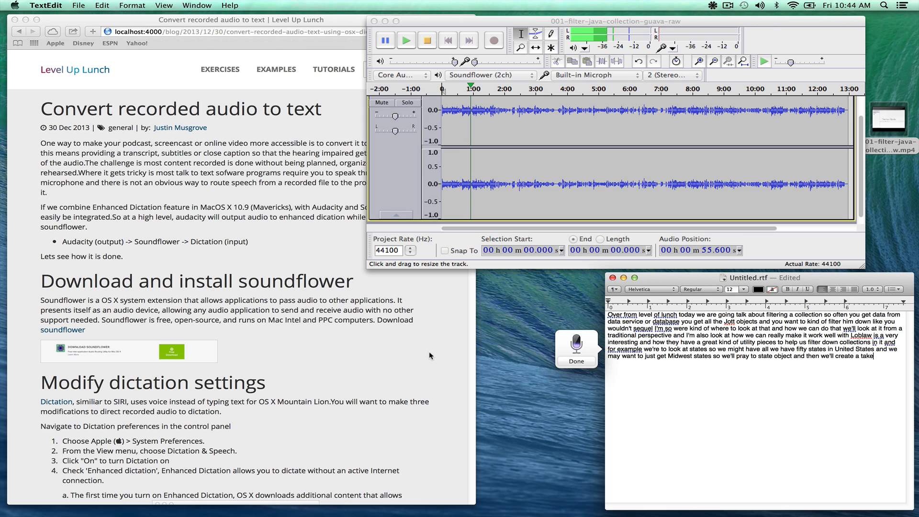